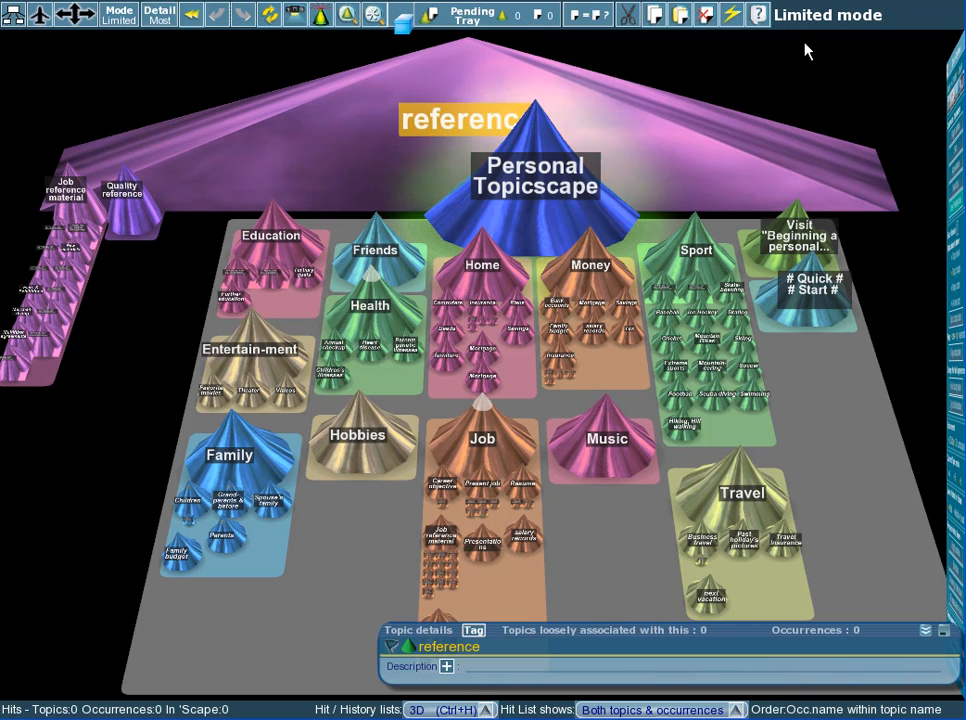
pyautogui.moveTo(932, 88)
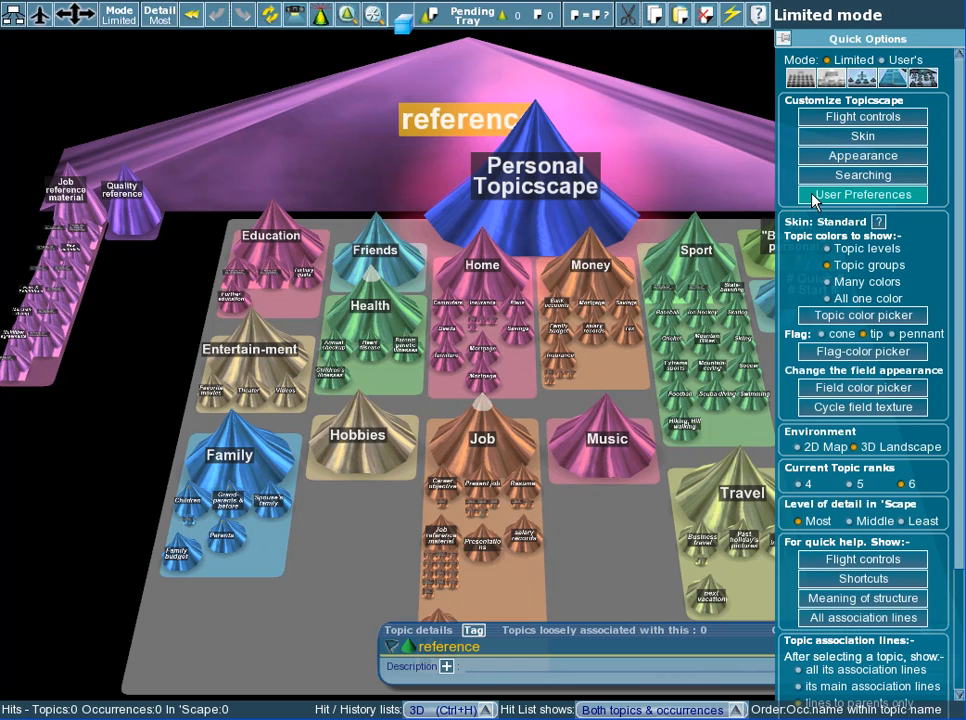
# Step: Open the User Preferences page of the Quick Options dialog
pyautogui.click(862, 194)
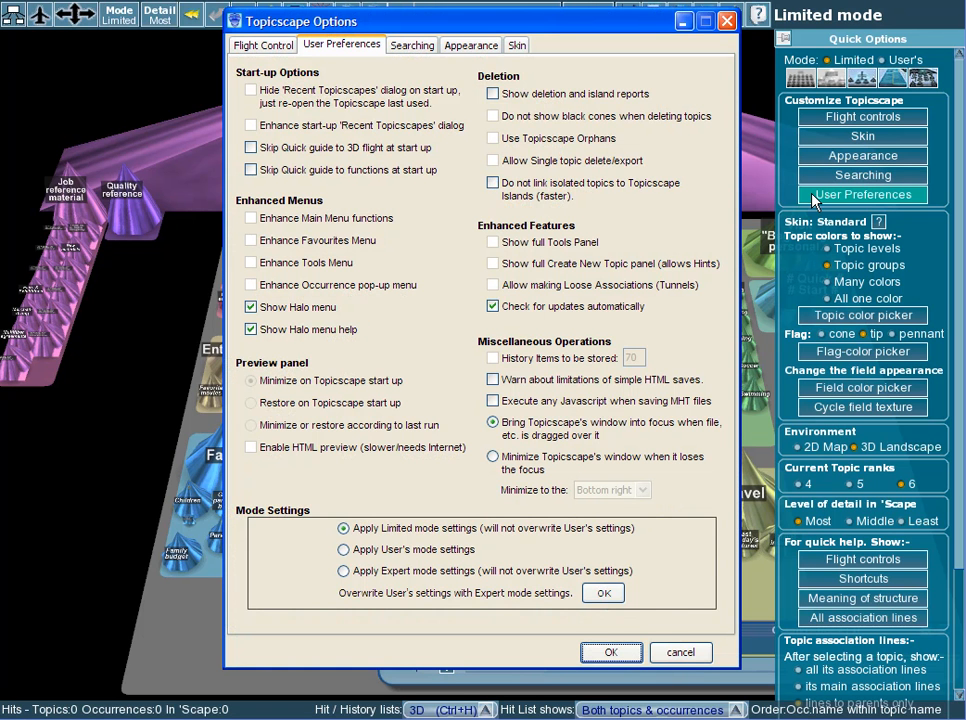
pyautogui.moveTo(432, 512)
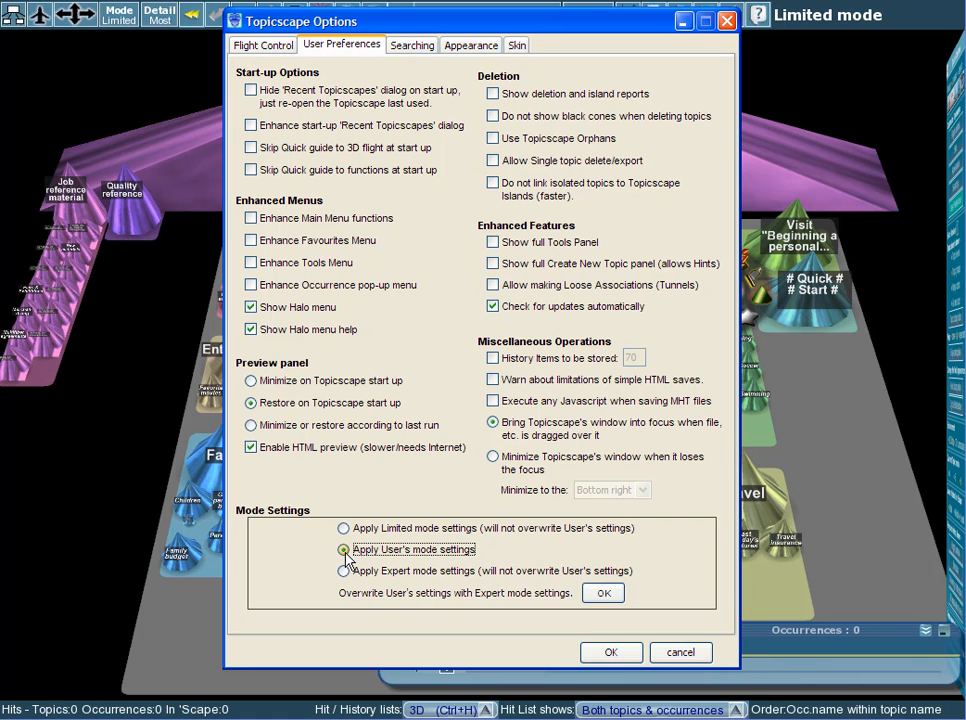
# Step: Select 'Apply User's mode settings' and overwrite them with the Expert mode settings
pyautogui.click(344, 548)
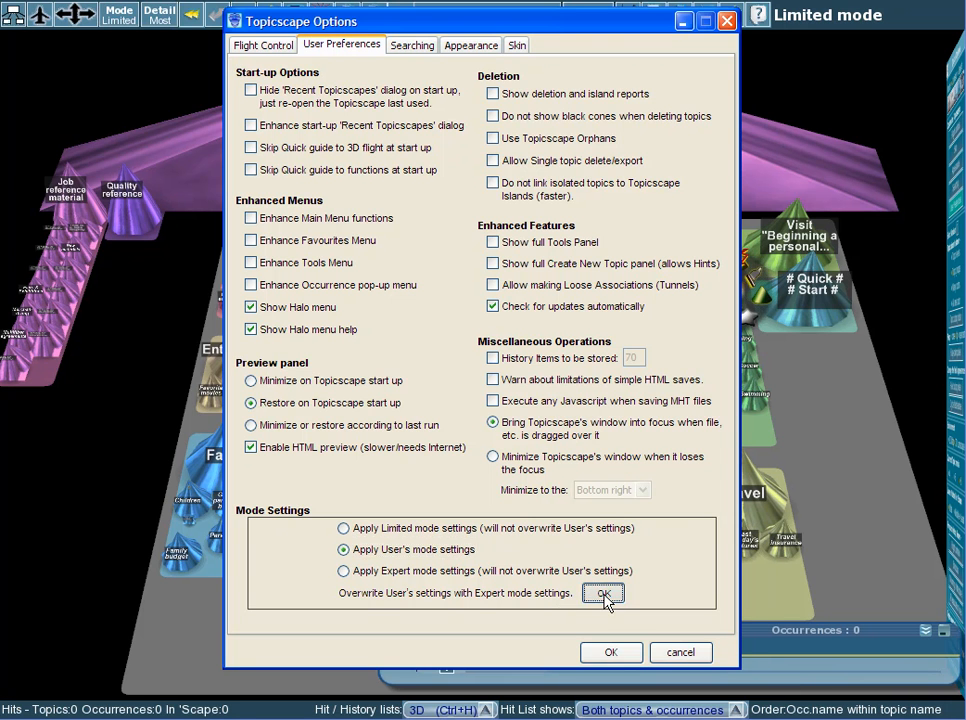
pyautogui.click(604, 592)
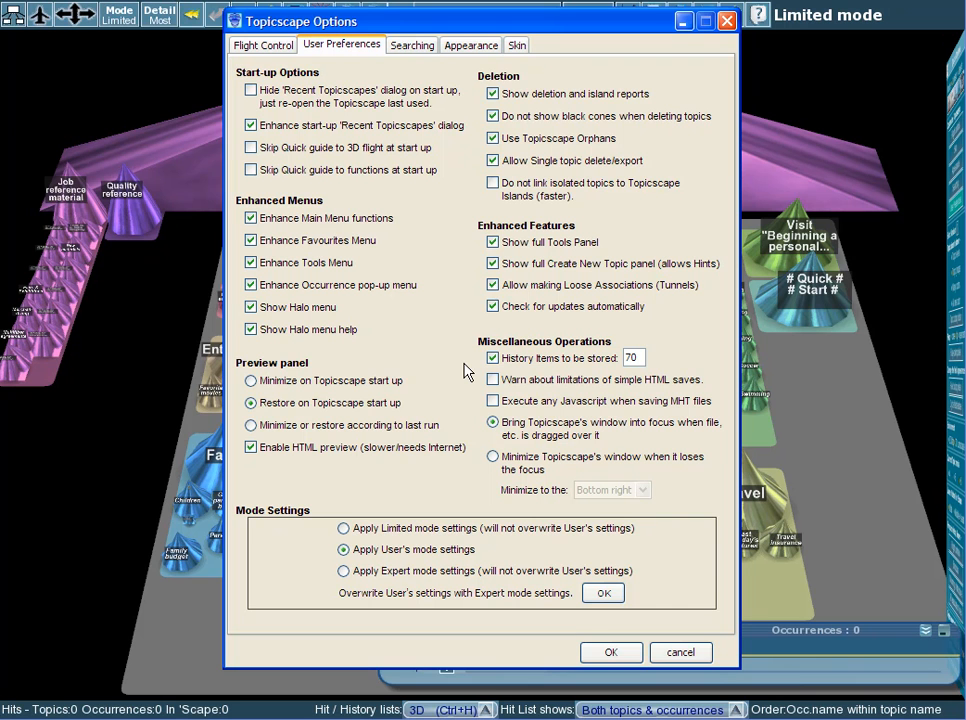
pyautogui.moveTo(460, 368)
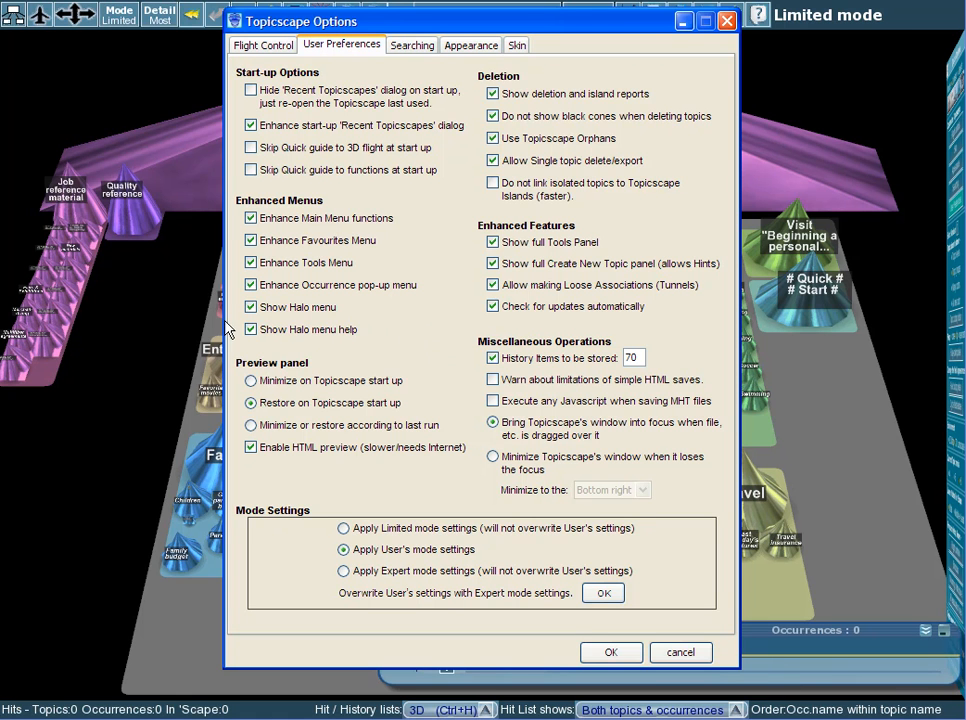
# Step: Leave 'Show Halo menu' unticked and confirm the options with OK
pyautogui.click(250, 308)
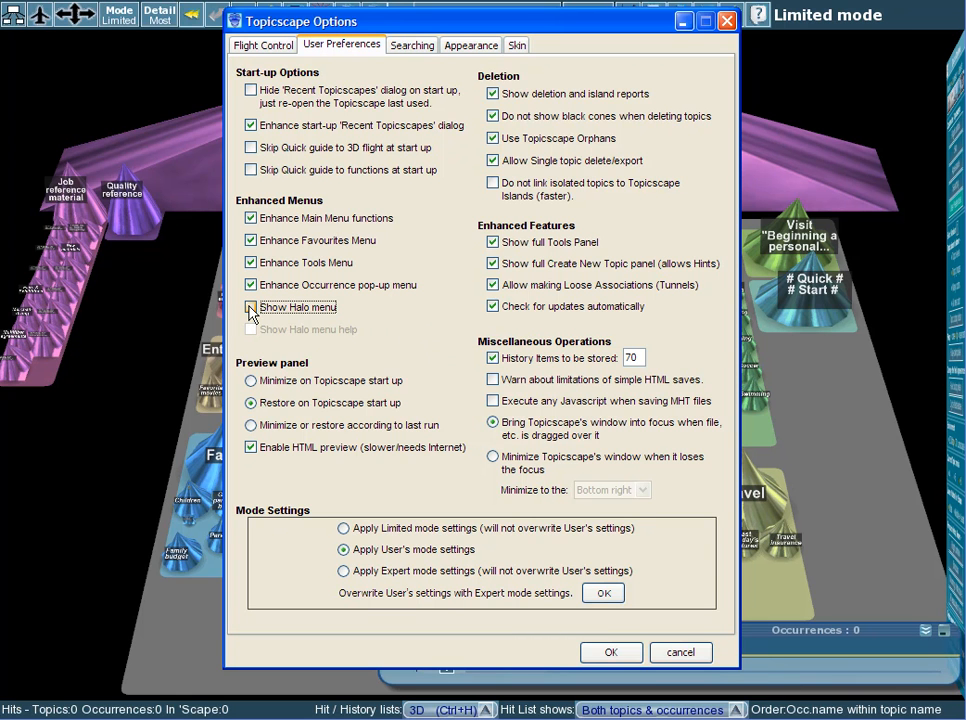
pyautogui.click(250, 308)
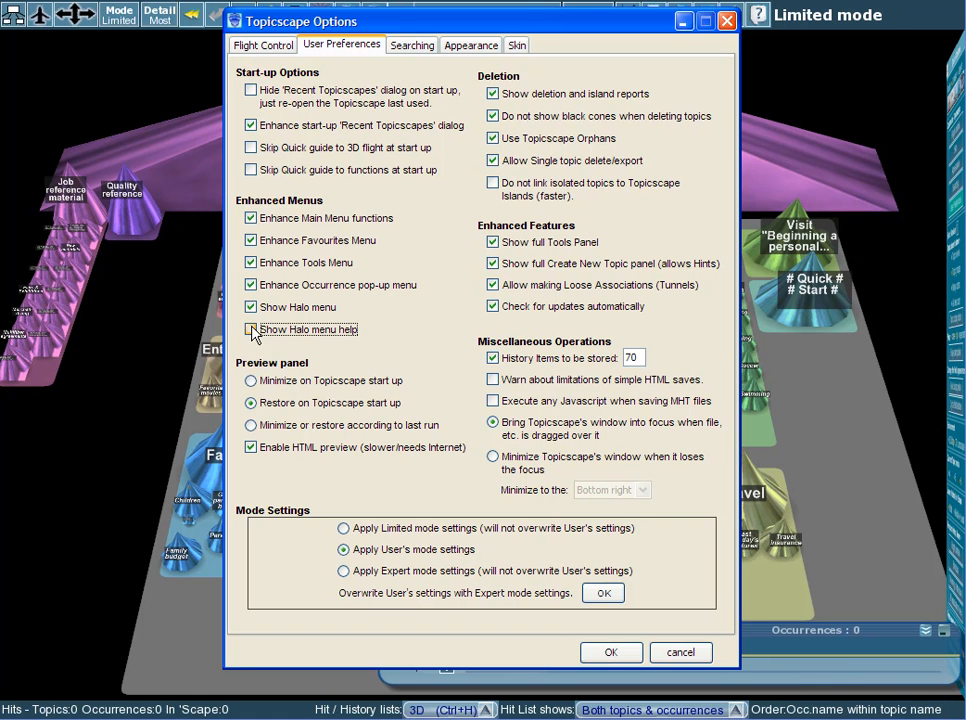
pyautogui.click(250, 308)
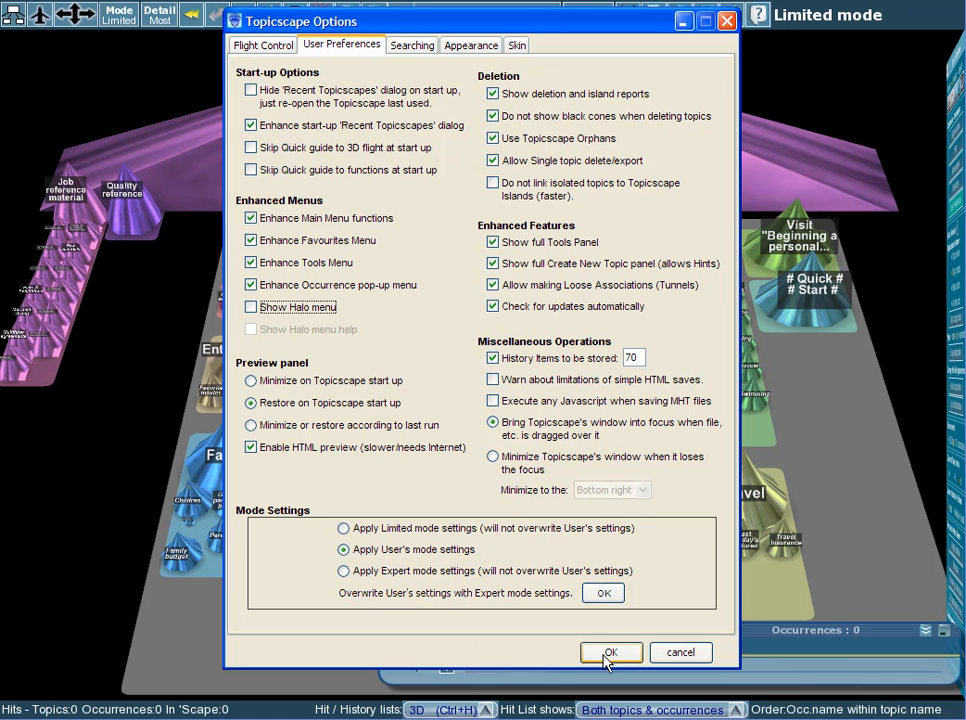
pyautogui.click(612, 652)
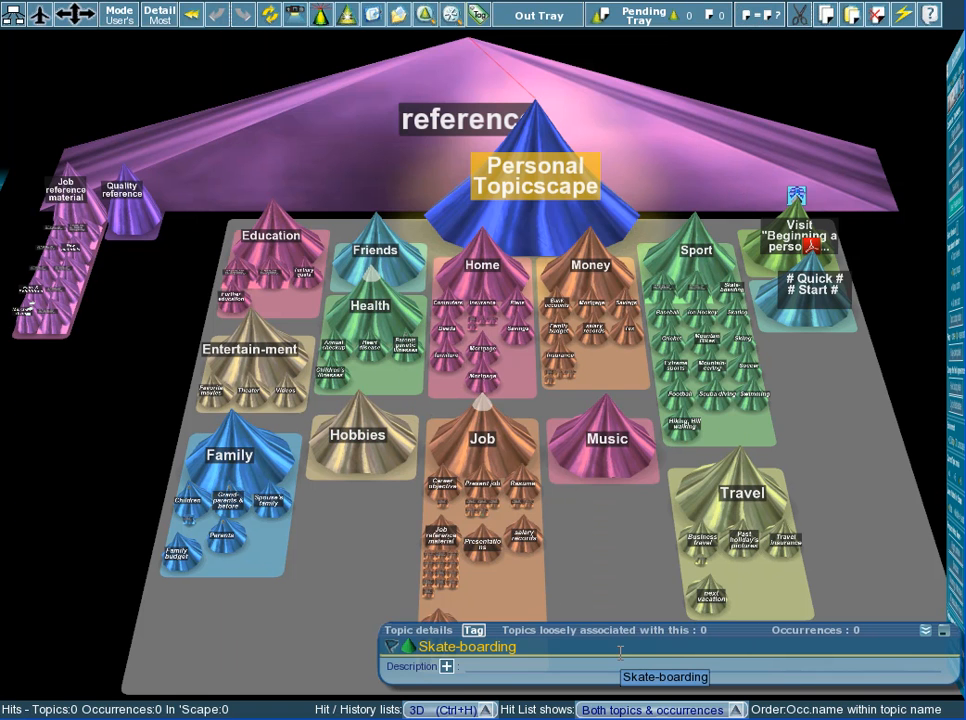